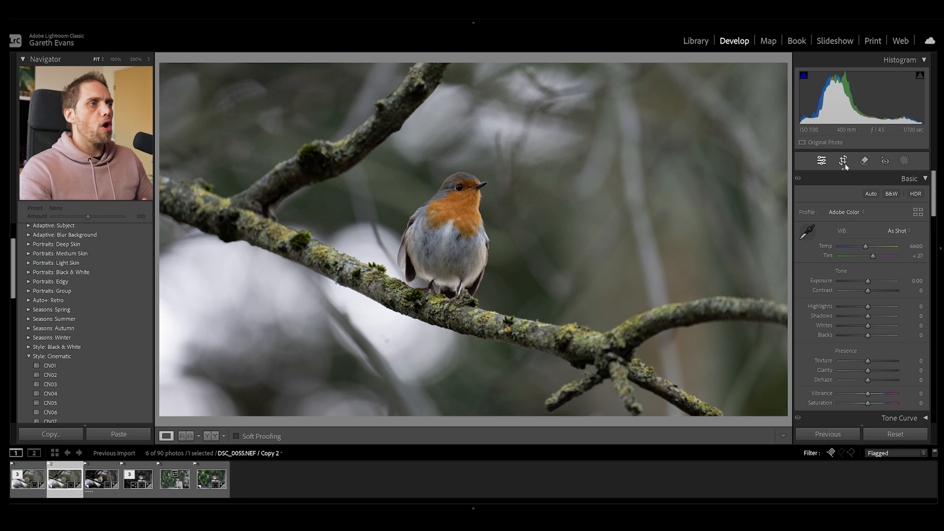
Step: Set Contrast +32, Highlights -17, Shadows +18, Texture +3, Clarity +10, Vibrance +11
left_click(843, 160)
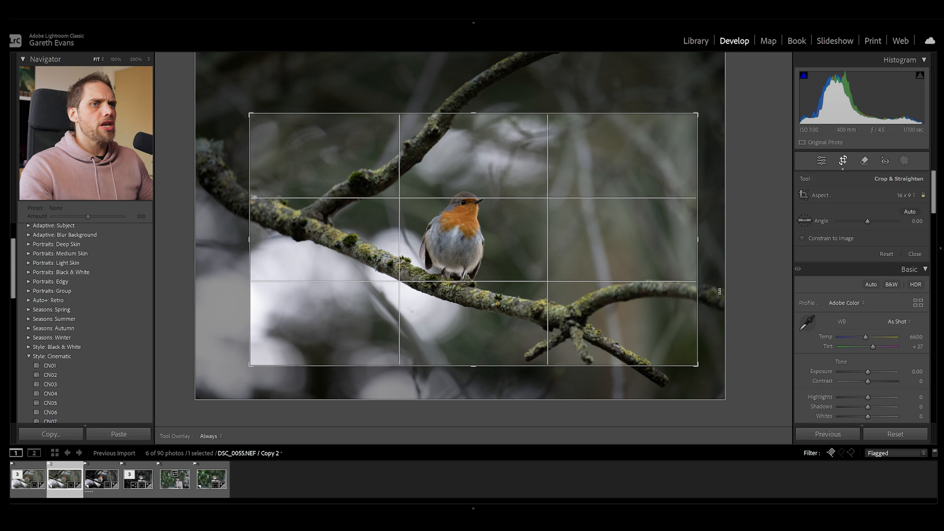
mouse_move(843, 160)
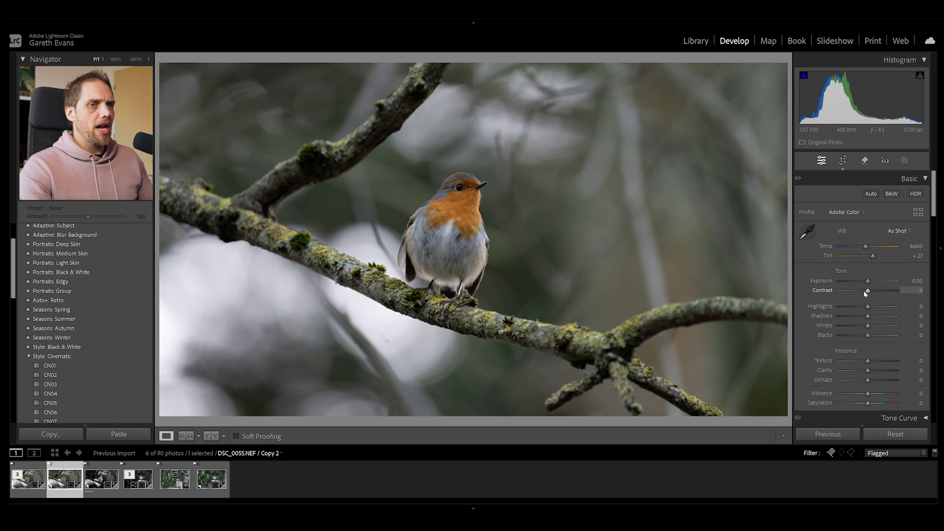
left_click_drag(866, 290, 877, 290)
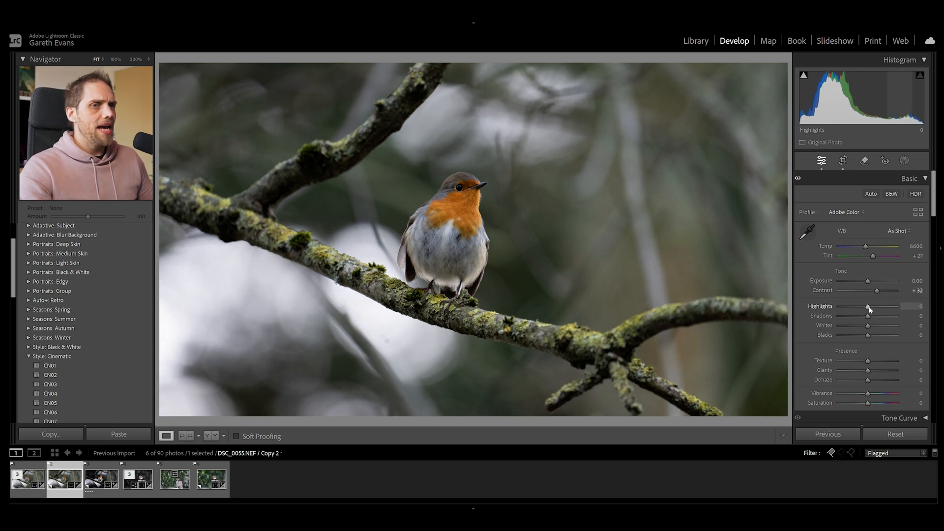
left_click_drag(867, 316, 876, 316)
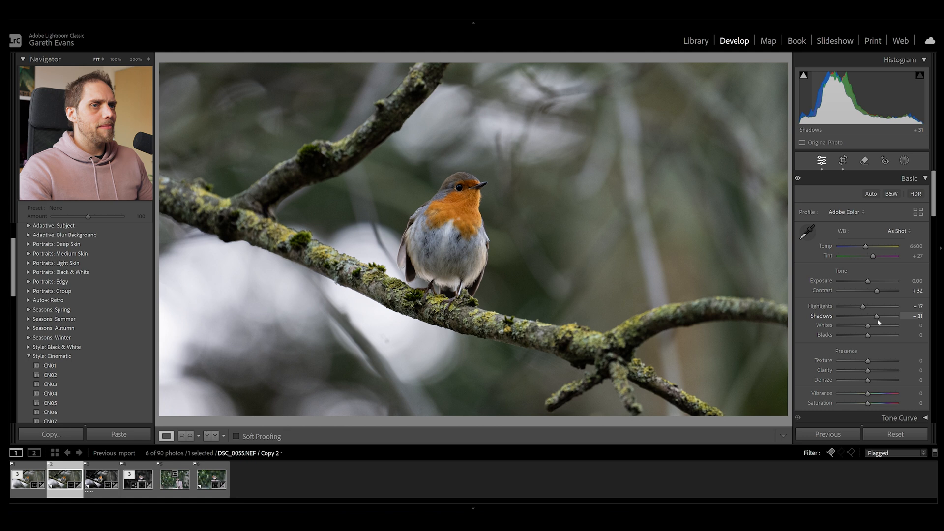
left_click_drag(876, 316, 869, 316)
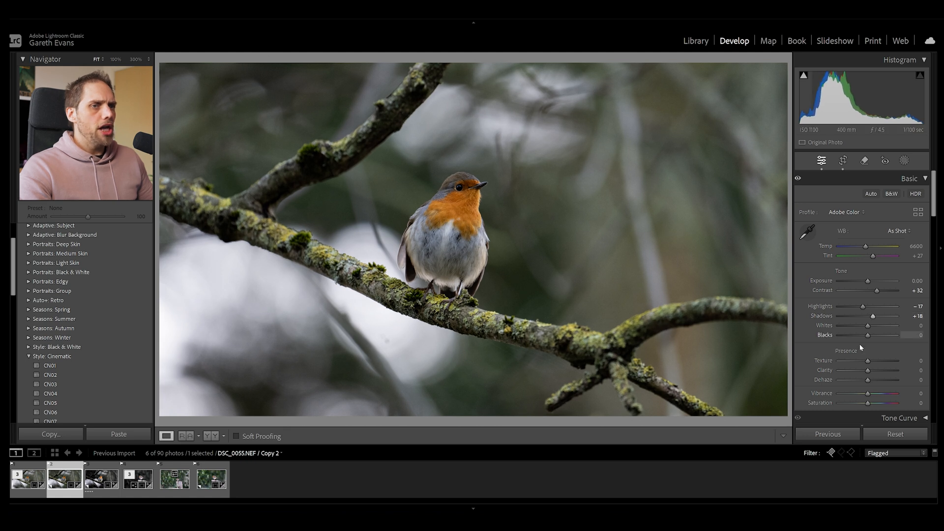
left_click_drag(884, 361, 892, 361)
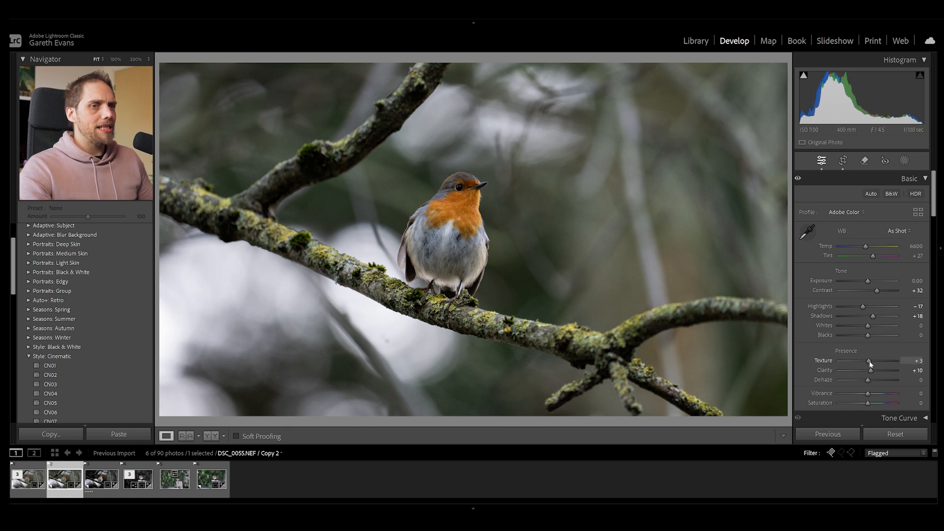
left_click_drag(866, 393, 872, 393)
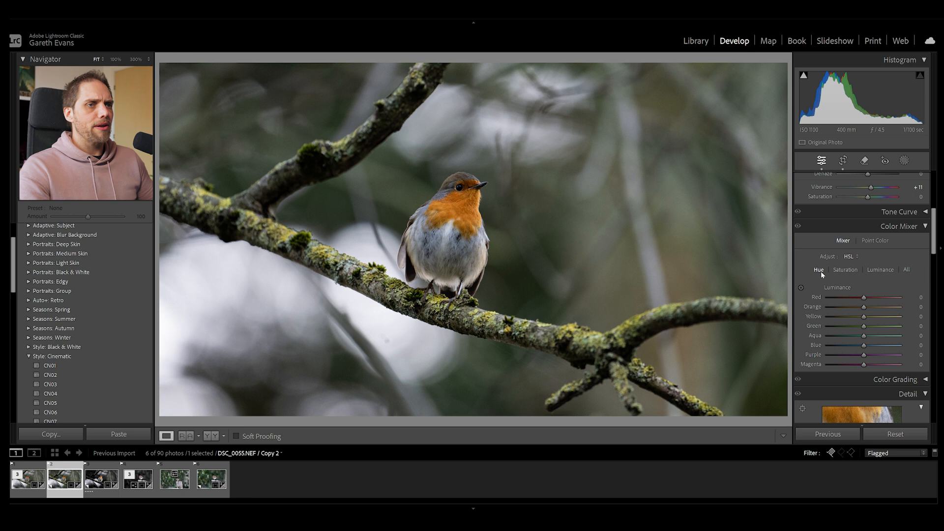
Step: Set the Orange hue slider in the HSL color mixer to -12
left_click_drag(867, 306, 861, 306)
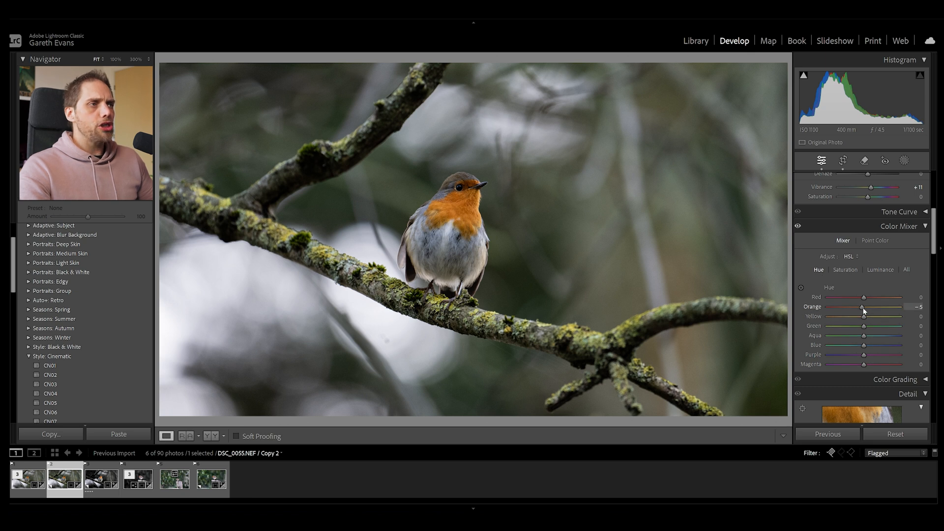
left_click_drag(865, 309, 860, 309)
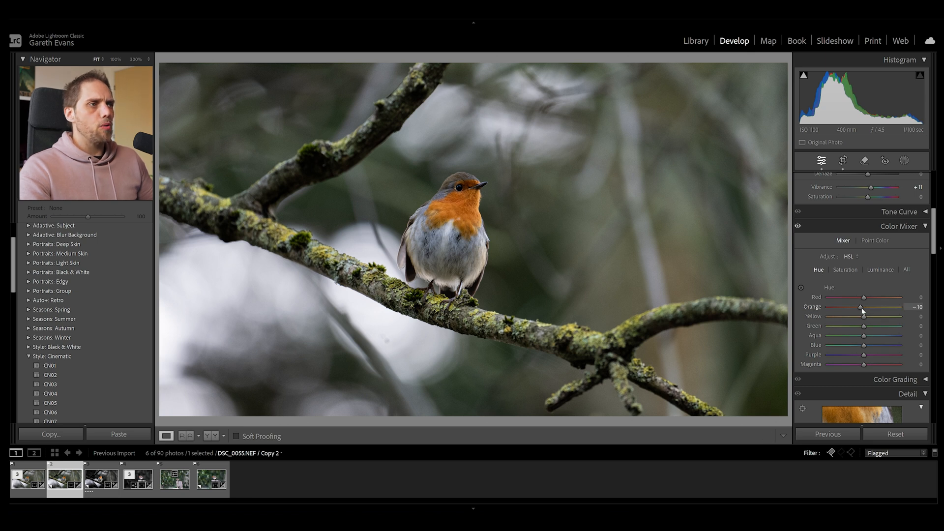
left_click_drag(861, 307, 859, 307)
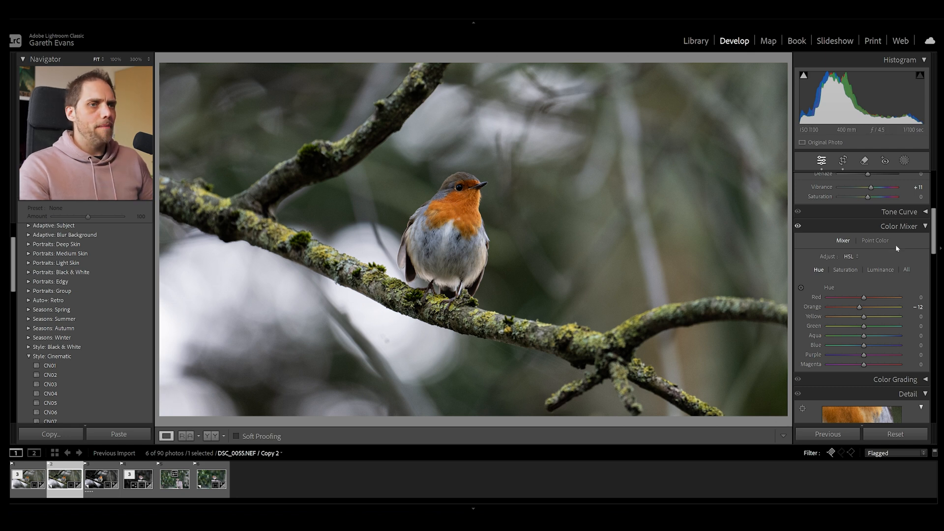
Step: Set saturation to Green -88, Yellow -62, Purple -20 and Magenta -26
left_click(844, 270)
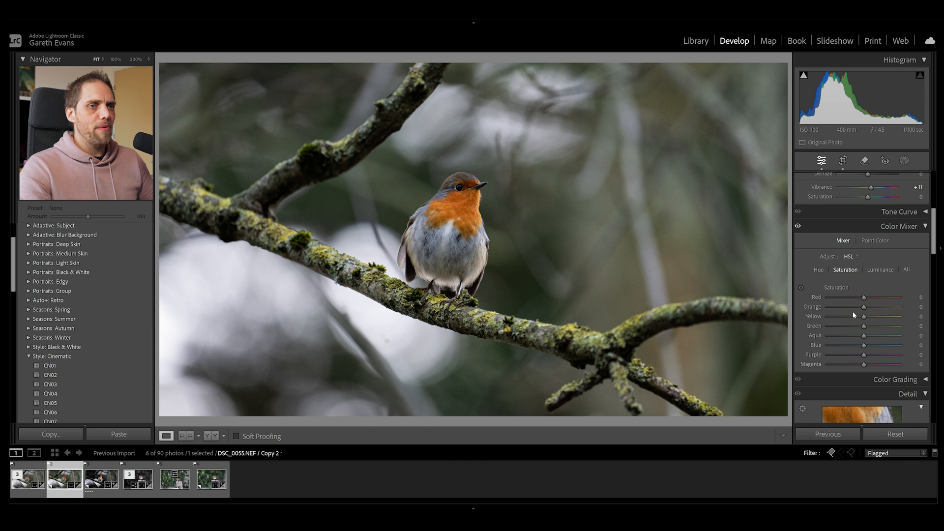
left_click_drag(875, 325, 856, 325)
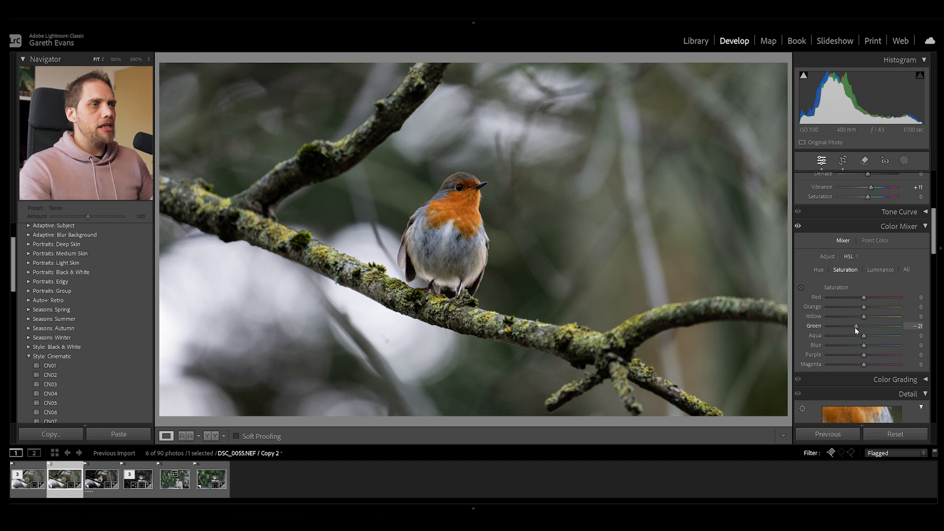
left_click_drag(855, 325, 833, 326)
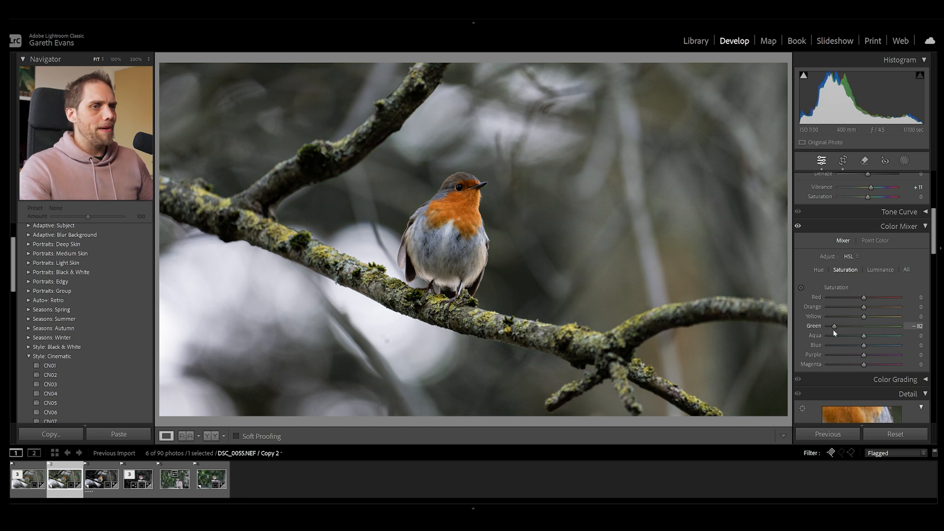
left_click_drag(866, 316, 851, 316)
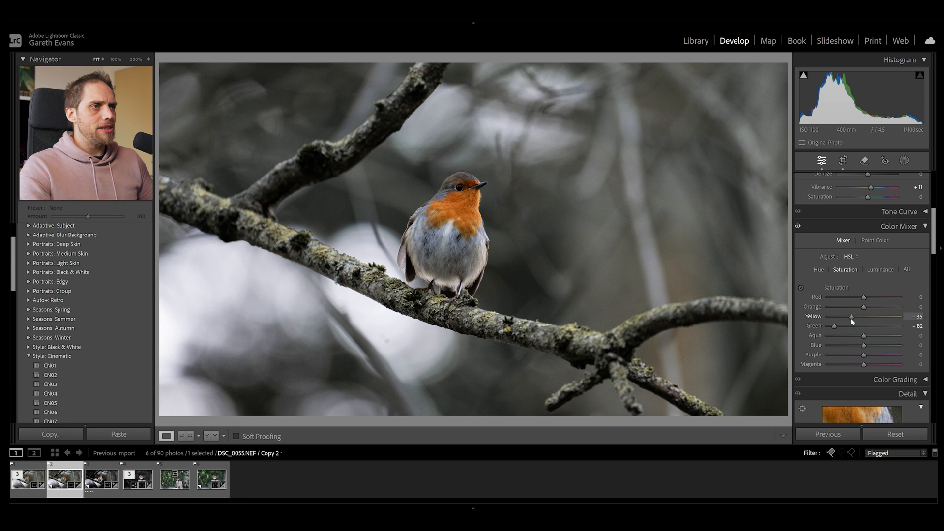
left_click_drag(851, 316, 845, 316)
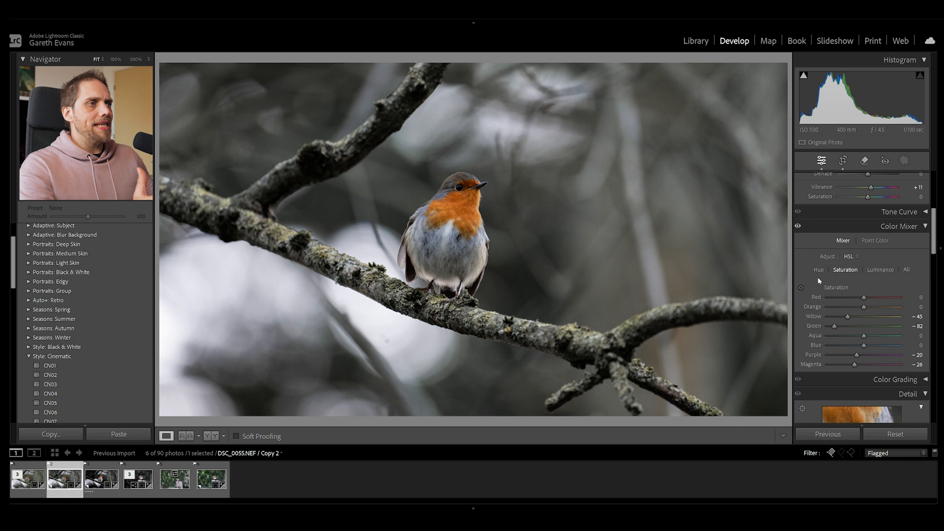
left_click_drag(845, 316, 834, 316)
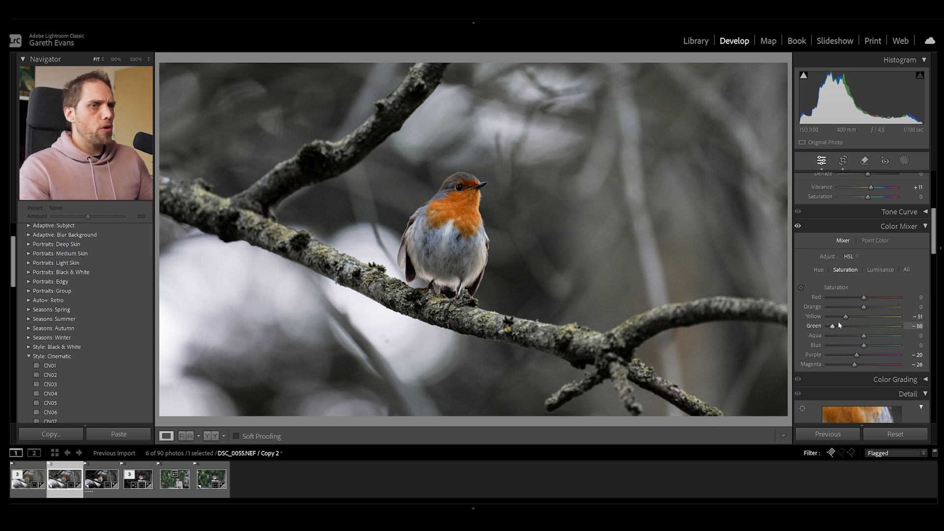
left_click_drag(844, 316, 842, 316)
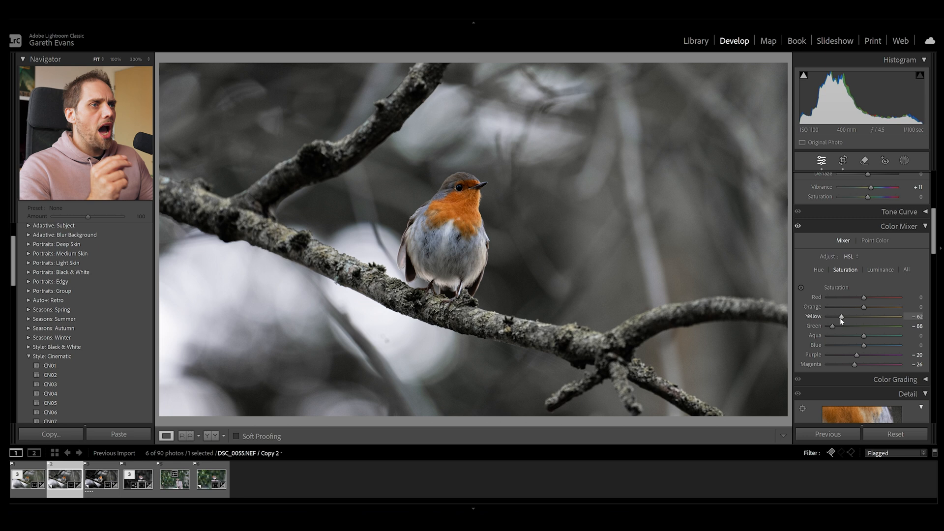
mouse_move(858, 280)
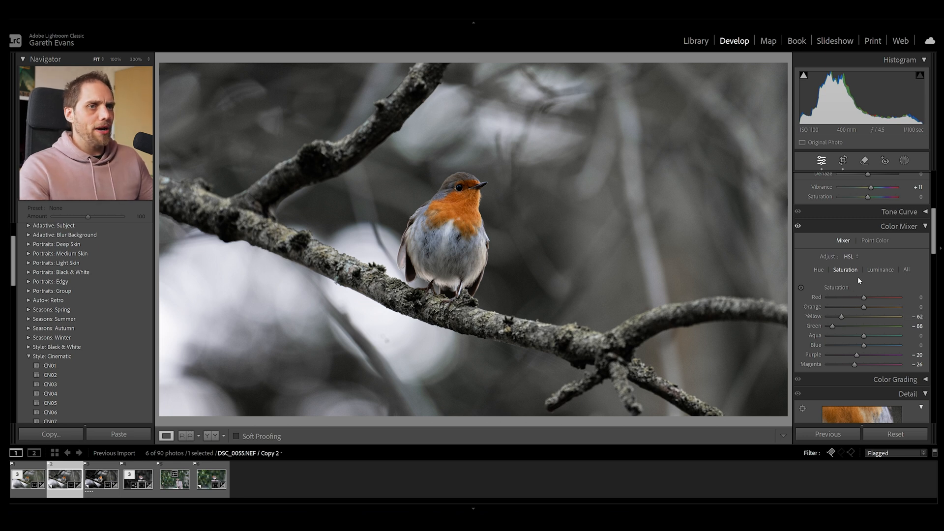
Step: Set Luminance for Yellow to -34 and Green to -76
left_click(879, 269)
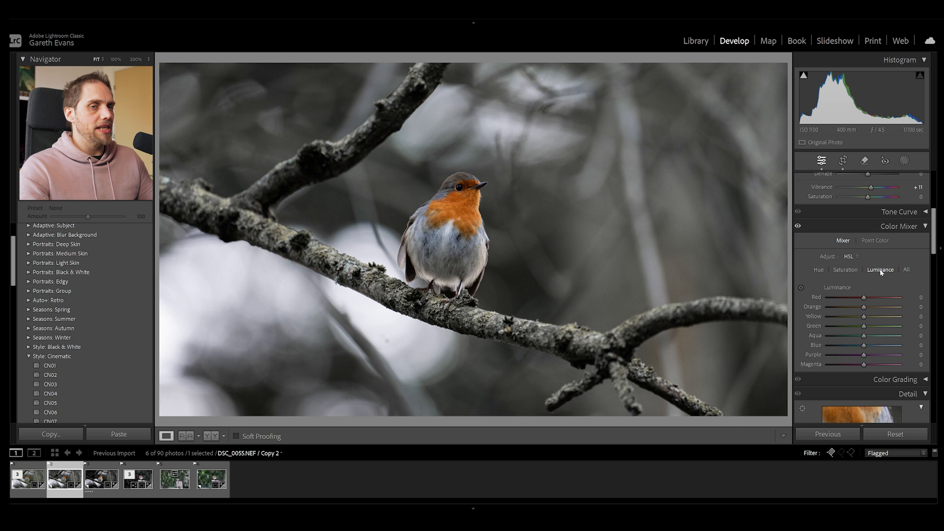
left_click_drag(868, 316, 855, 316)
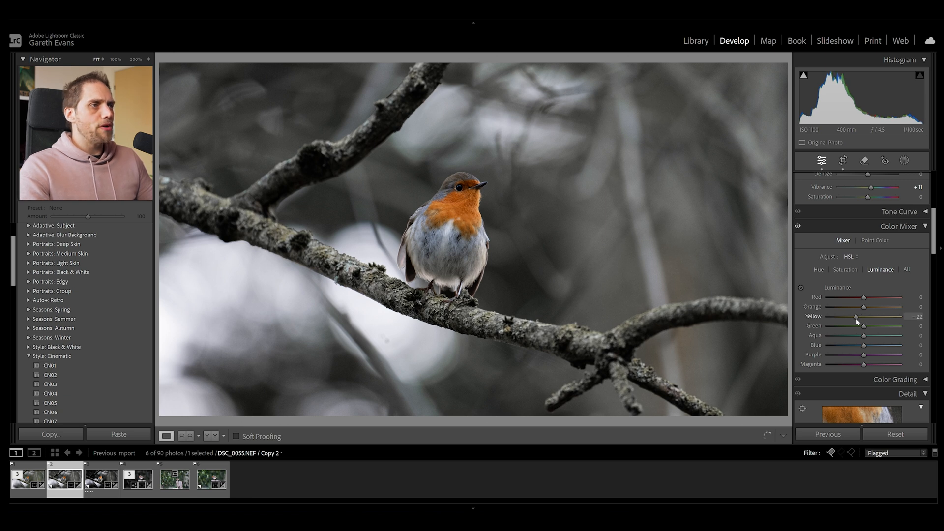
left_click_drag(856, 316, 849, 316)
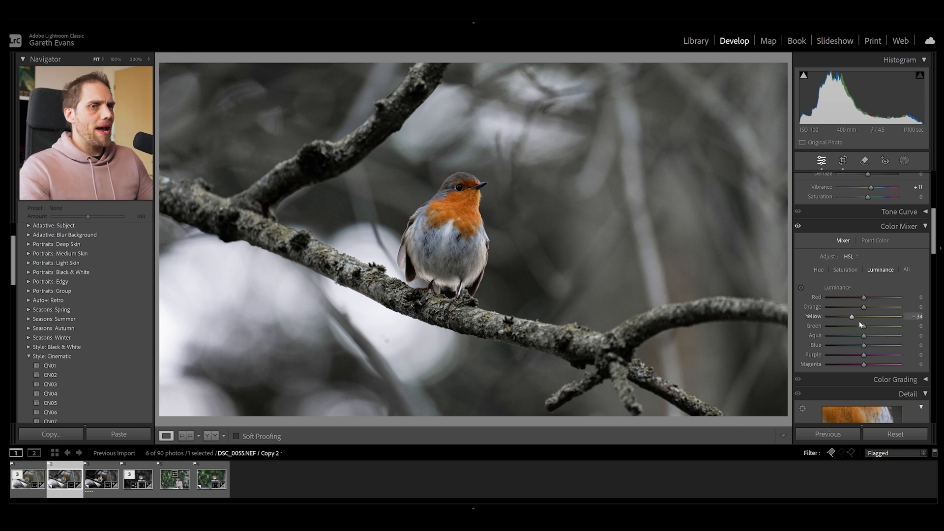
left_click_drag(869, 325, 855, 325)
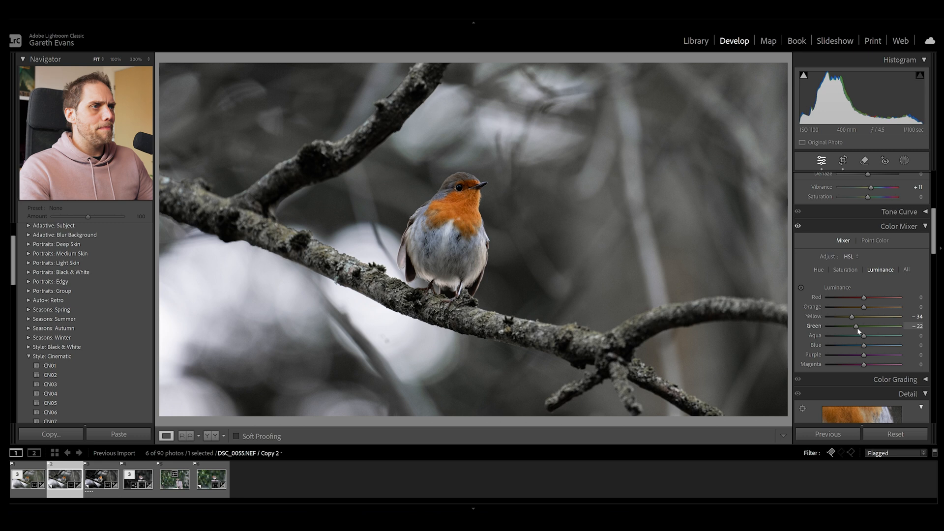
left_click_drag(856, 325, 835, 325)
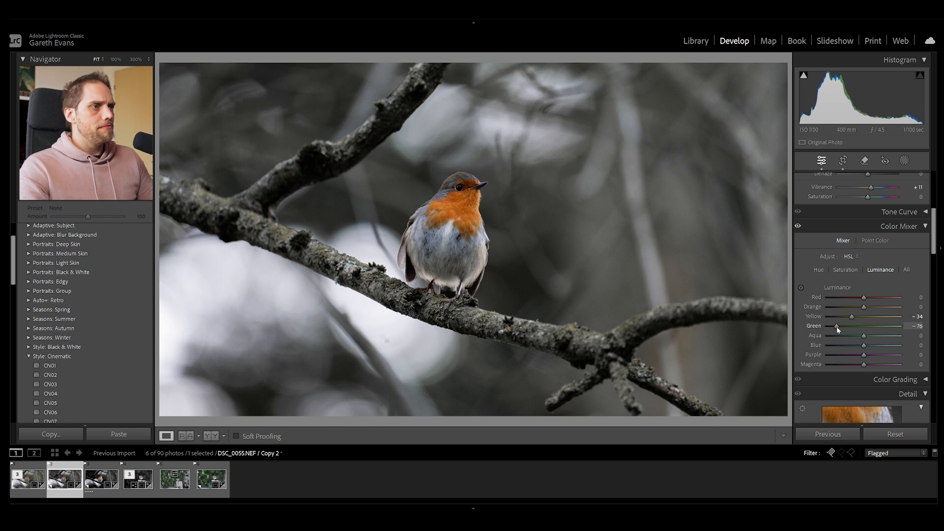
left_click_drag(835, 325, 839, 325)
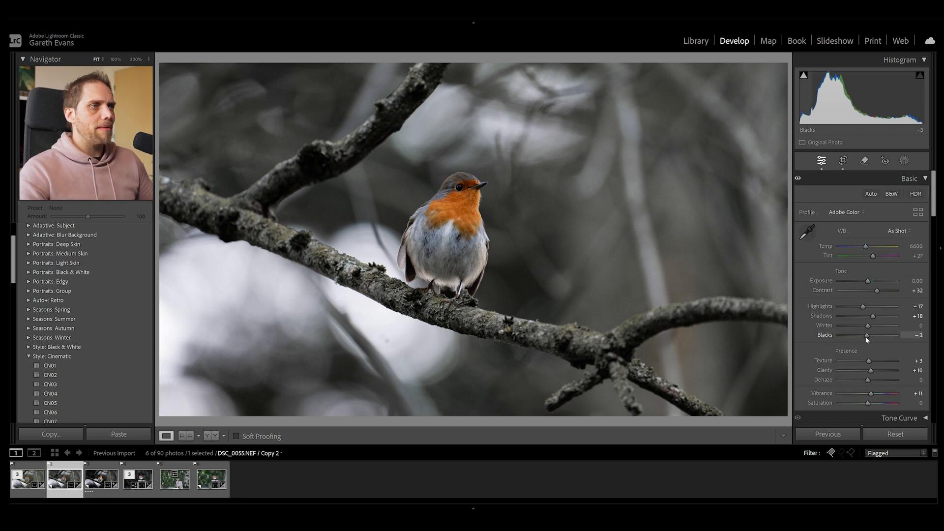
Step: Drop Blacks to -19 and bring up the masking tools
left_click_drag(867, 335, 862, 334)
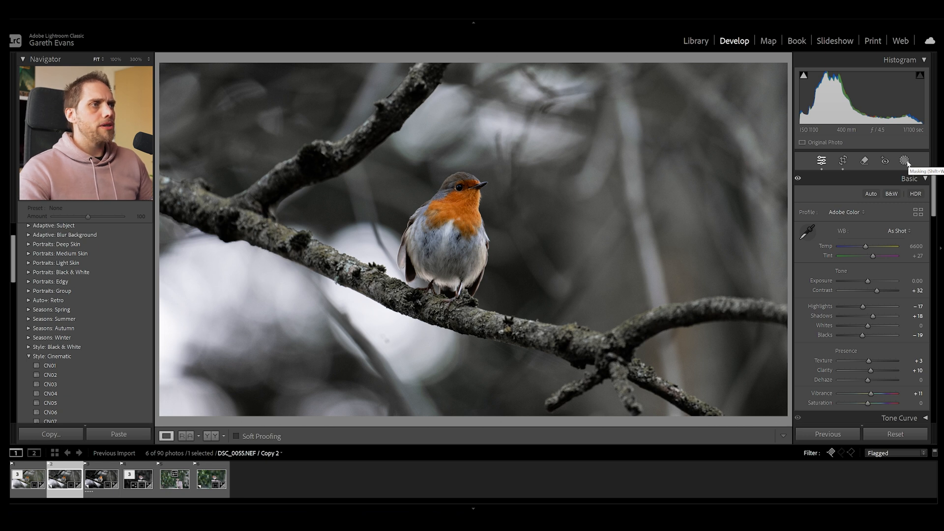
left_click(904, 161)
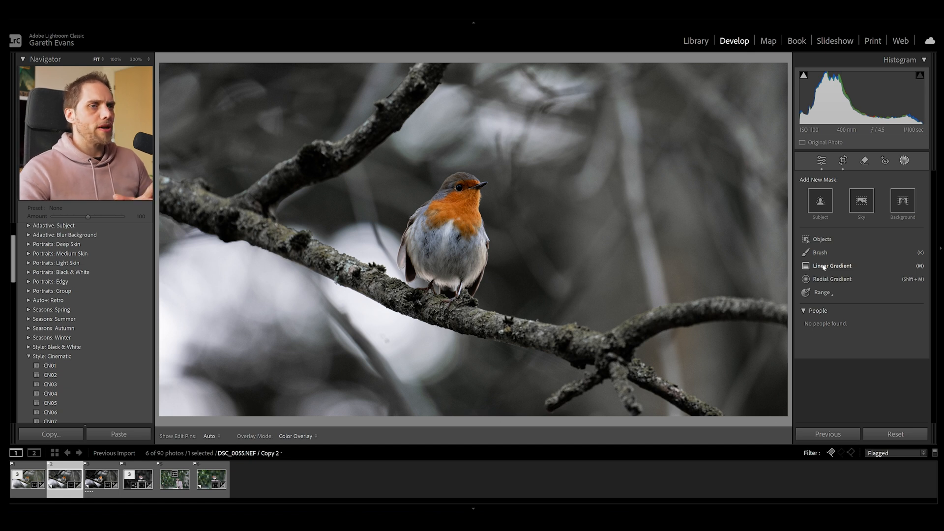
Step: Paint a brush mask over the robin and raise its exposure to +0.33
left_click(819, 251)
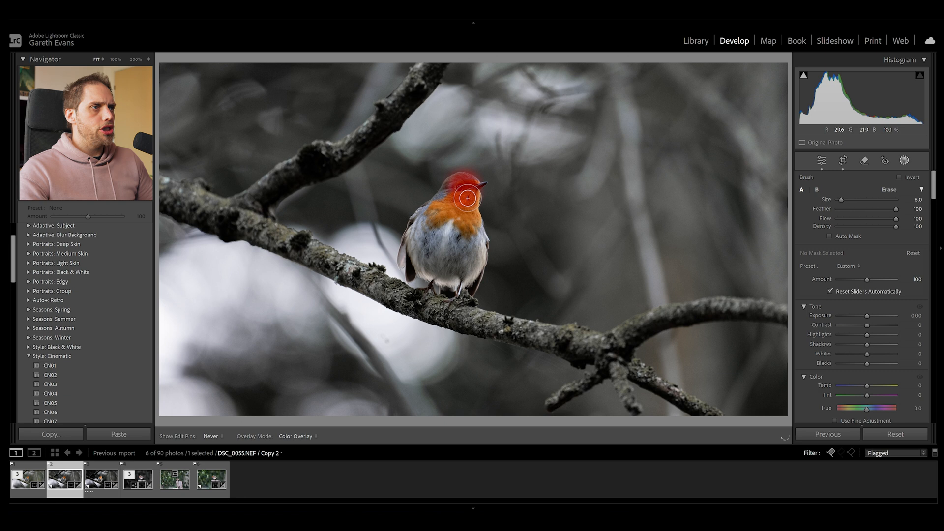
left_click_drag(466, 198, 475, 244)
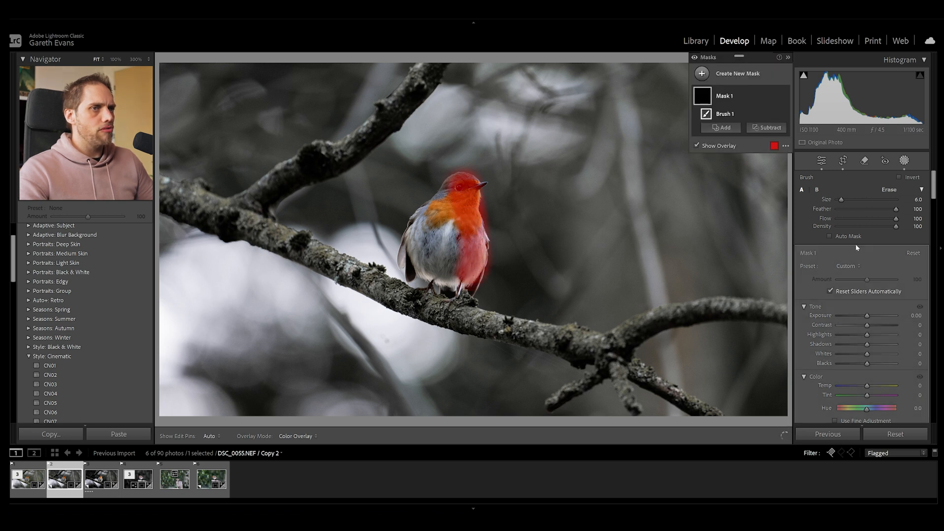
left_click_drag(867, 316, 869, 316)
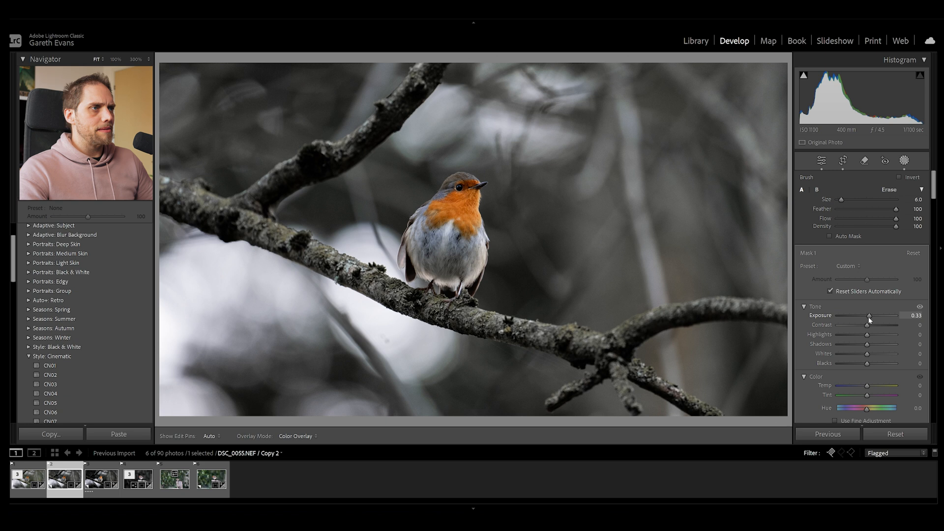
left_click_drag(868, 318, 871, 317)
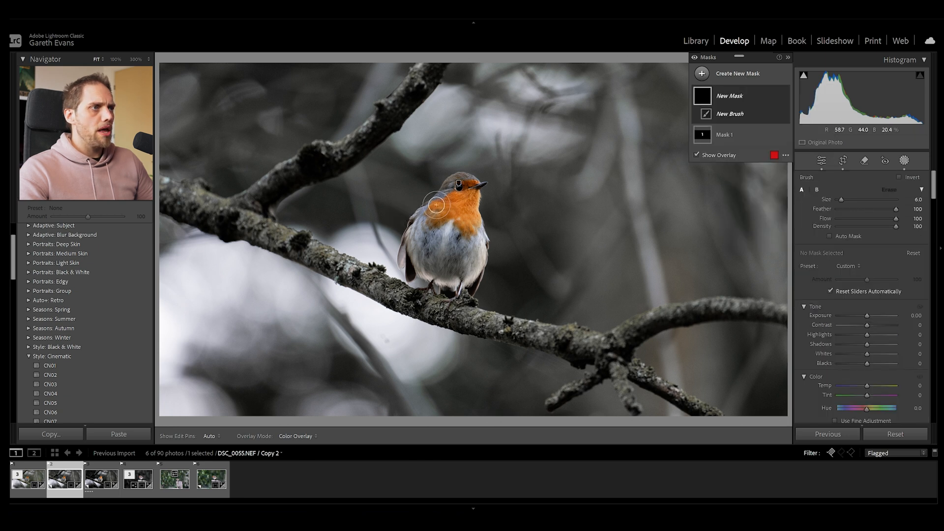
Step: Paint a second brush mask over the branch with exposure -0.33
left_click_drag(436, 205, 427, 277)
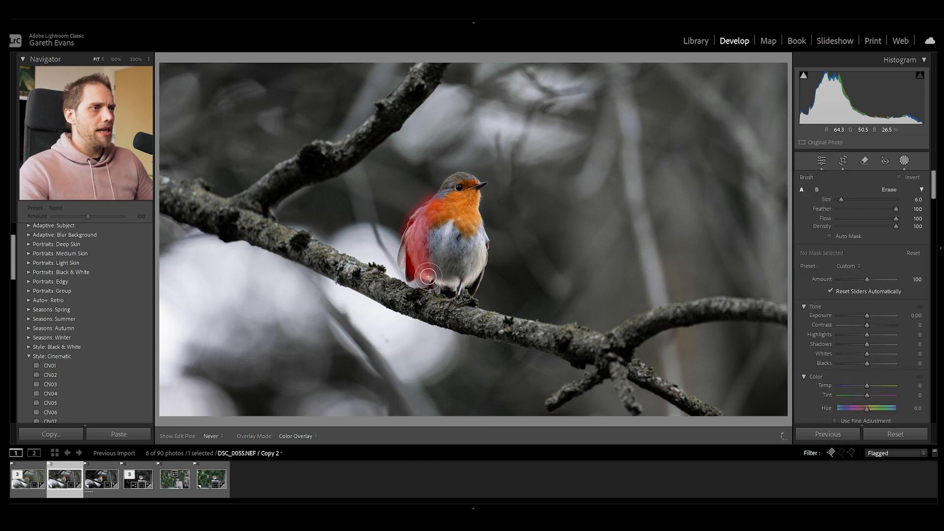
left_click_drag(879, 314, 863, 315)
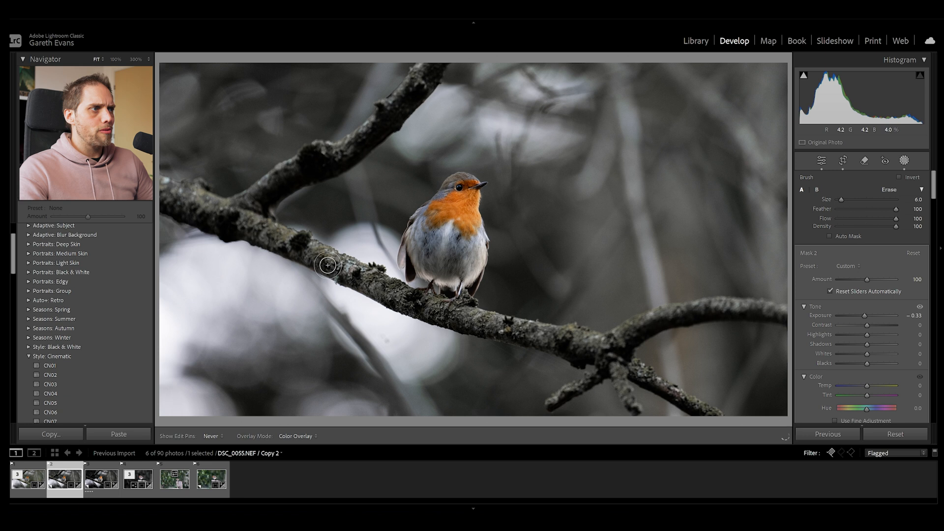
left_click(884, 161)
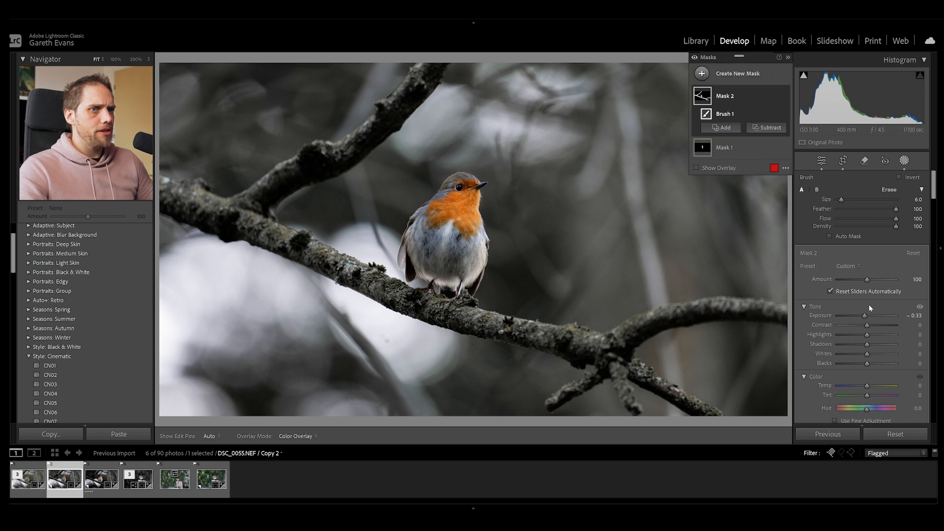
Step: Ease off the branch darkening and draw a linear gradient from the top-right
left_click_drag(860, 314, 866, 314)
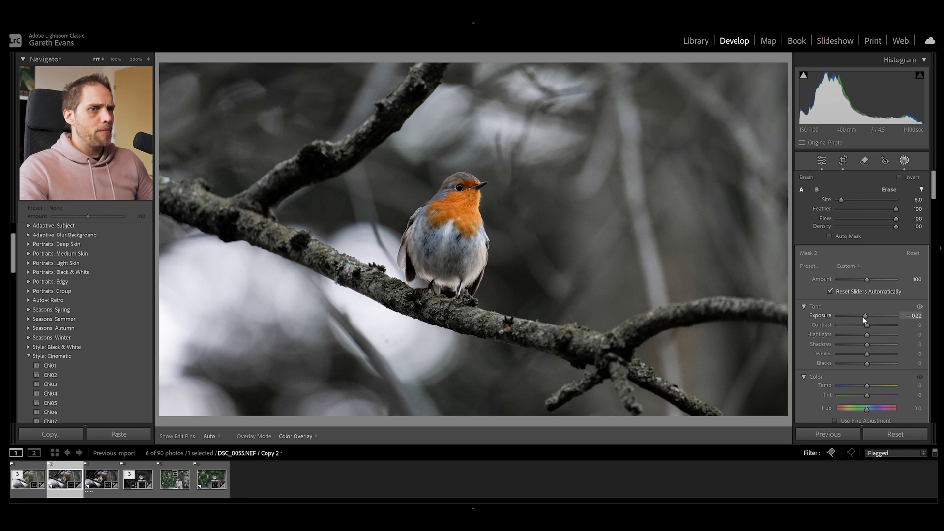
left_click(737, 73)
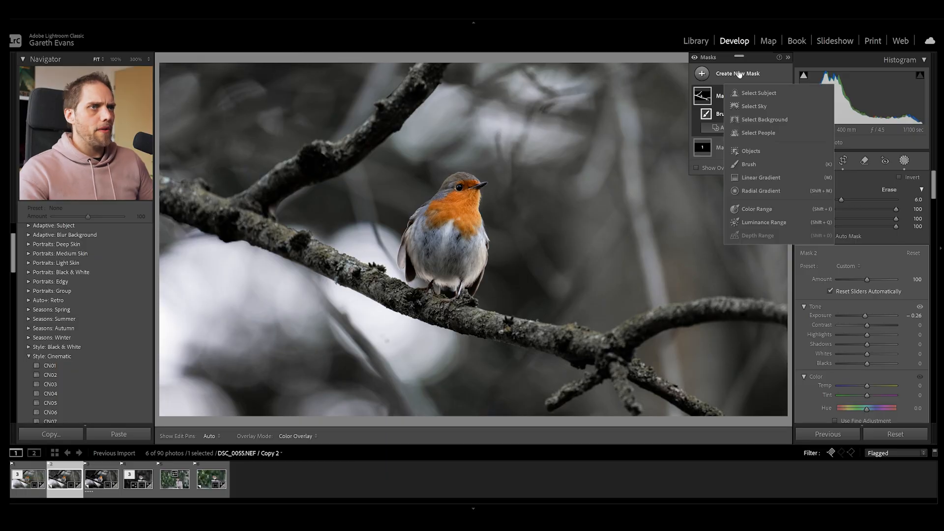
left_click(760, 177)
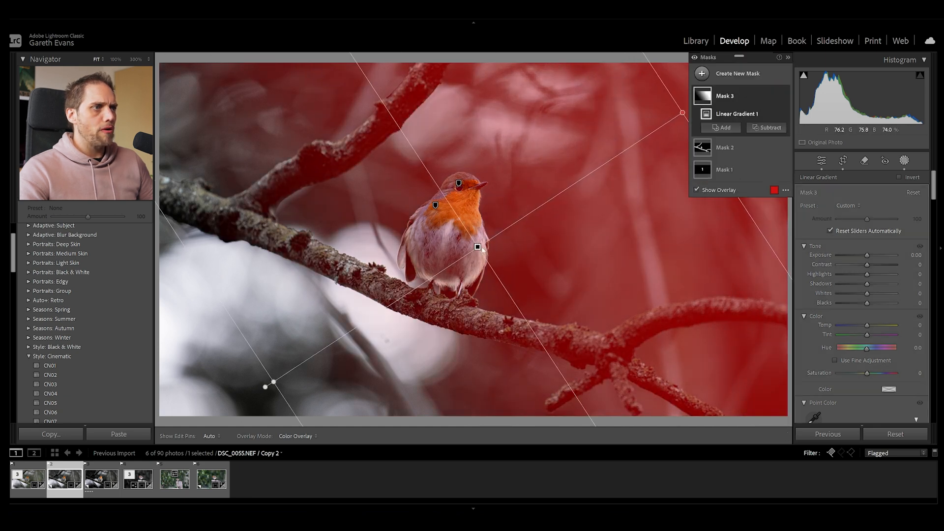
left_click_drag(681, 113, 642, 65)
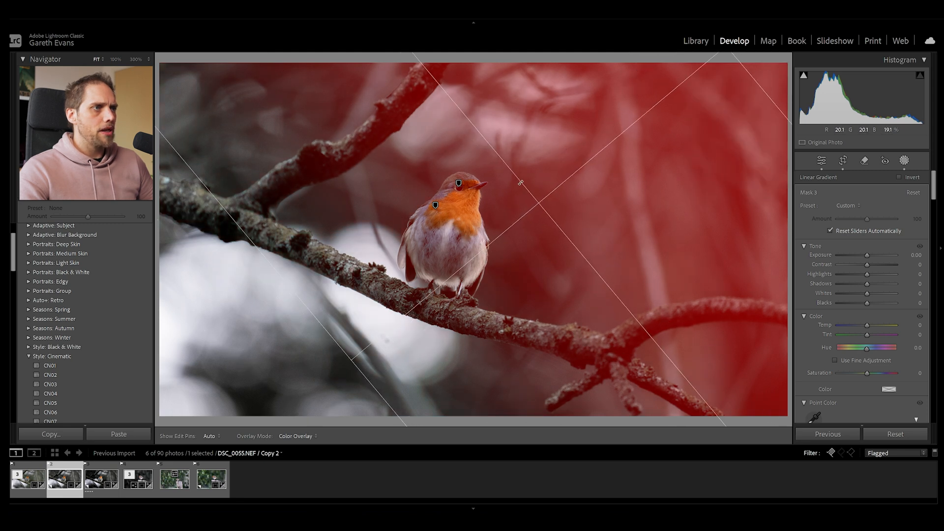
Step: Raise the gradient mask's exposure to +0.33
left_click_drag(866, 255, 871, 255)
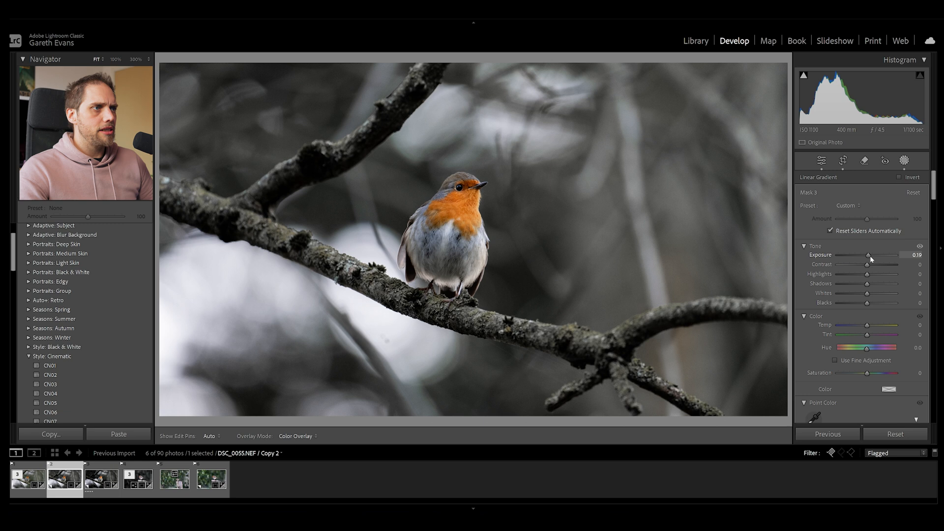
left_click(843, 161)
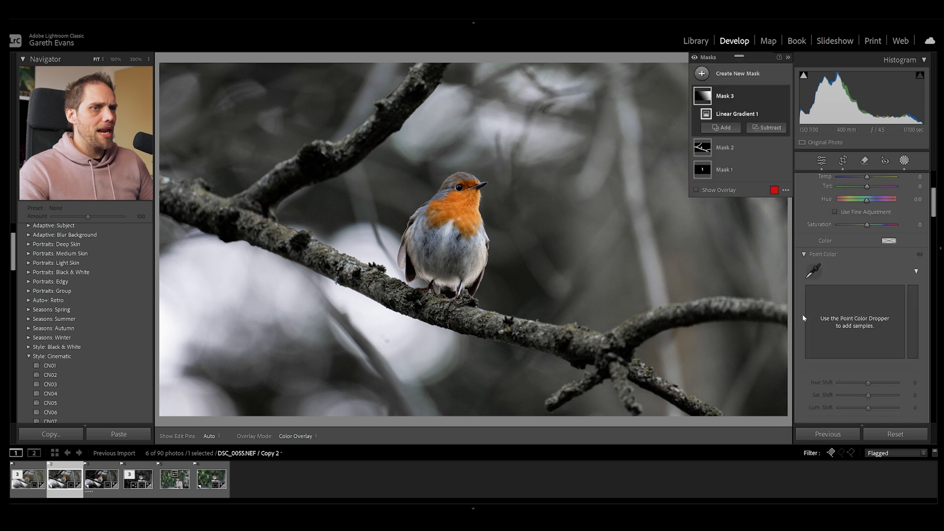
scroll("down", 3)
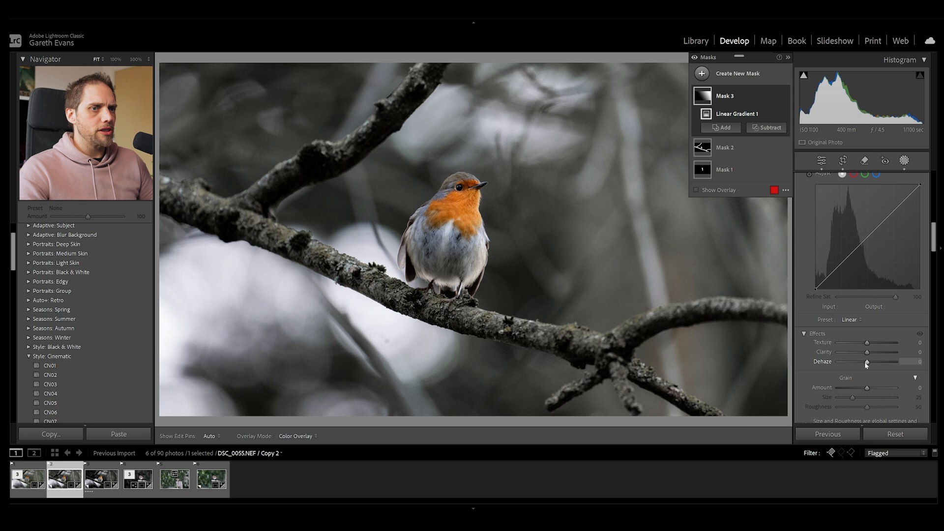
left_click_drag(884, 361, 862, 361)
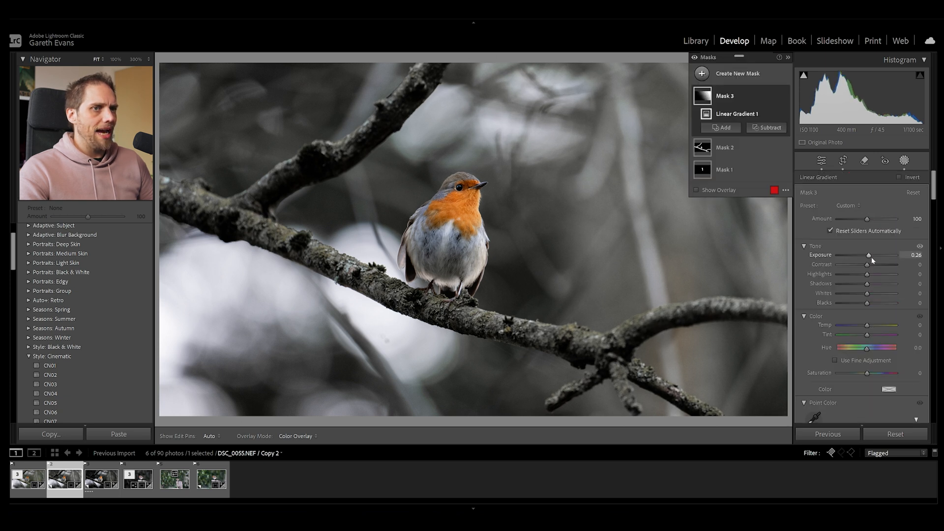
left_click_drag(867, 254, 871, 255)
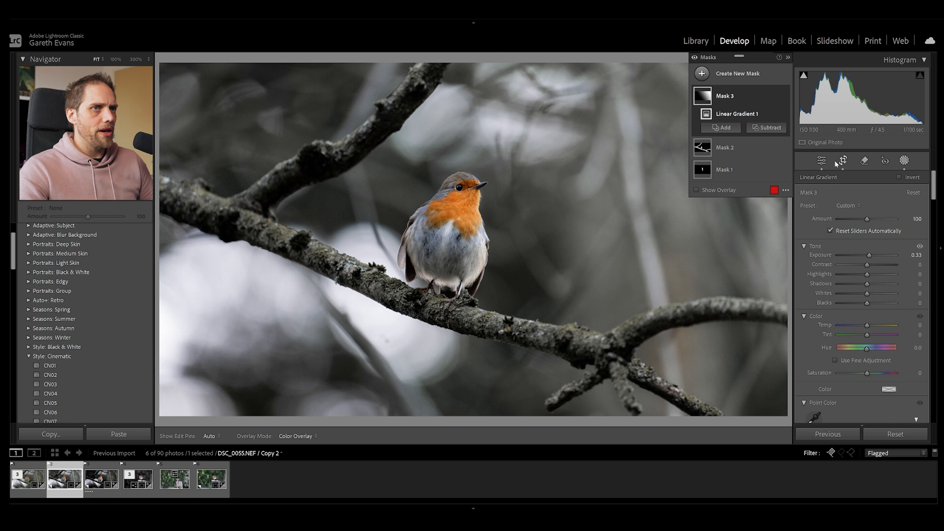
left_click(821, 160)
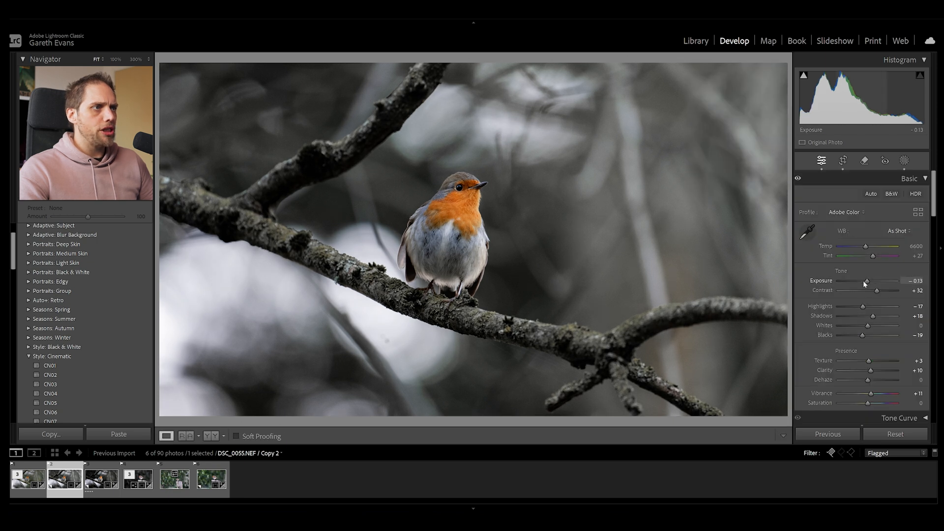
Step: Lower global Exposure to -0.17 and add a bottom-left gradient at -0.43 exposure
left_click_drag(866, 283, 863, 283)
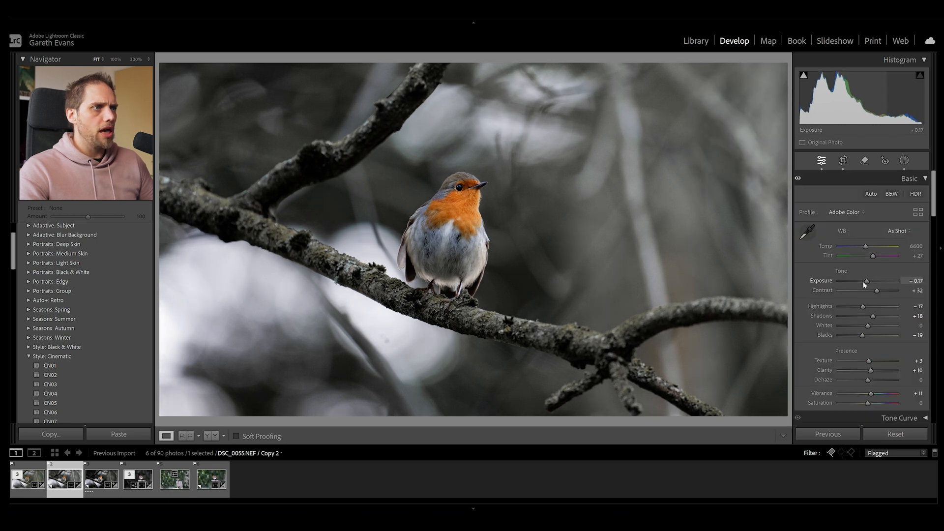
left_click_drag(865, 281, 869, 281)
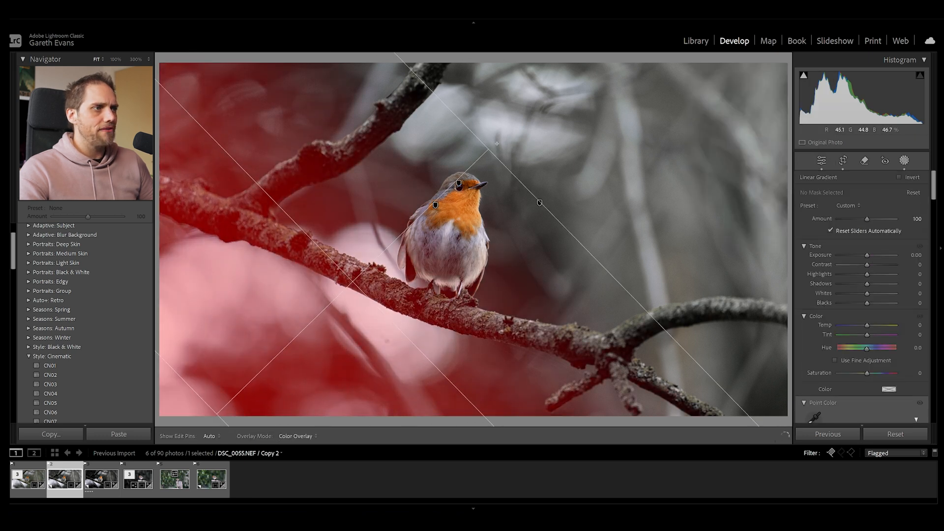
left_click_drag(885, 254, 866, 255)
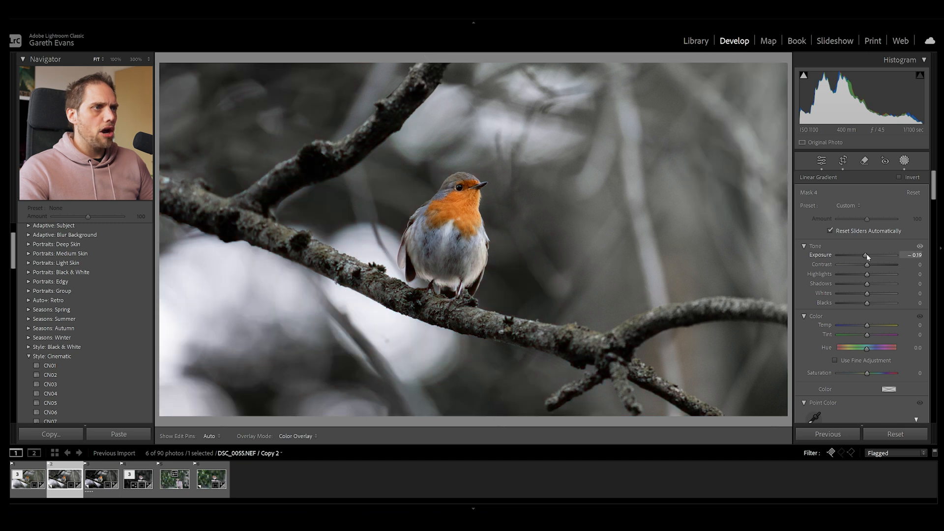
left_click_drag(867, 256, 864, 255)
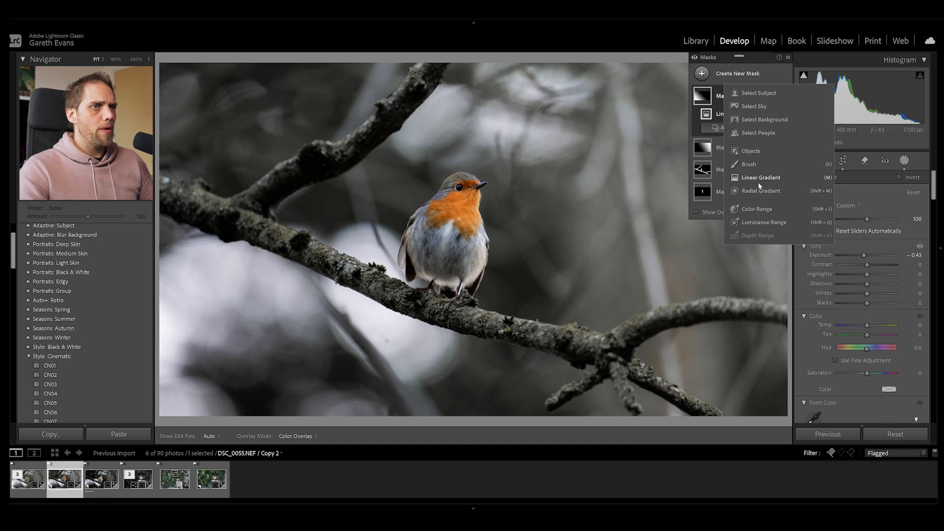
Step: Add an inverted, feathered radial vignette at -0.63 and set global Exposure to -0.04
left_click(760, 190)
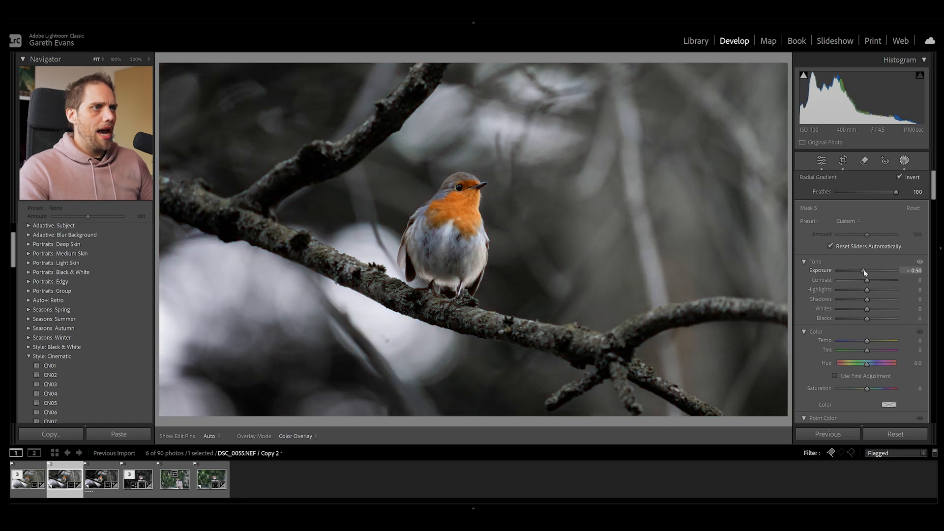
left_click_drag(865, 271, 862, 270)
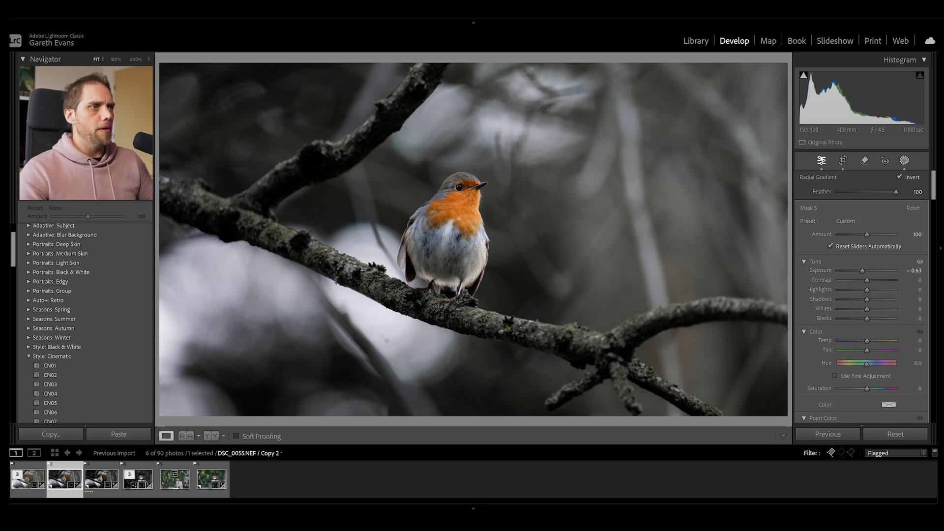
left_click(820, 160)
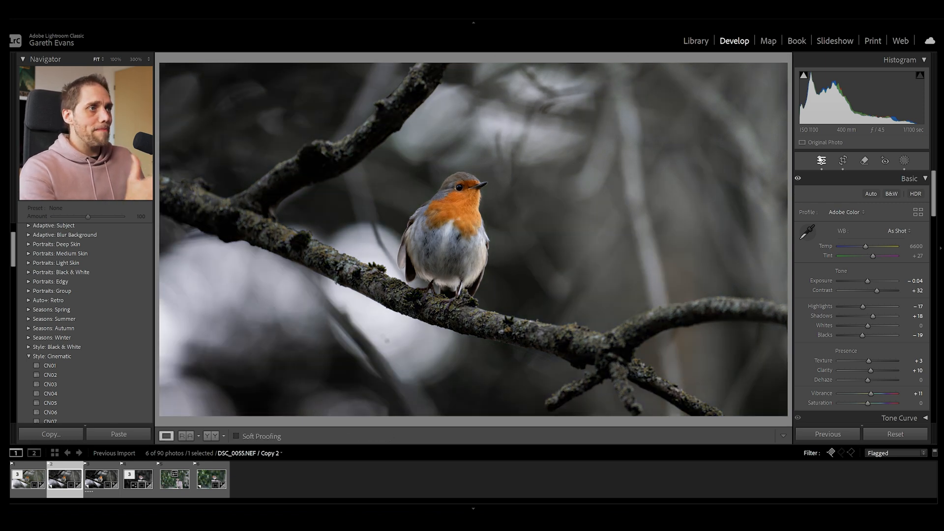
left_click(187, 435)
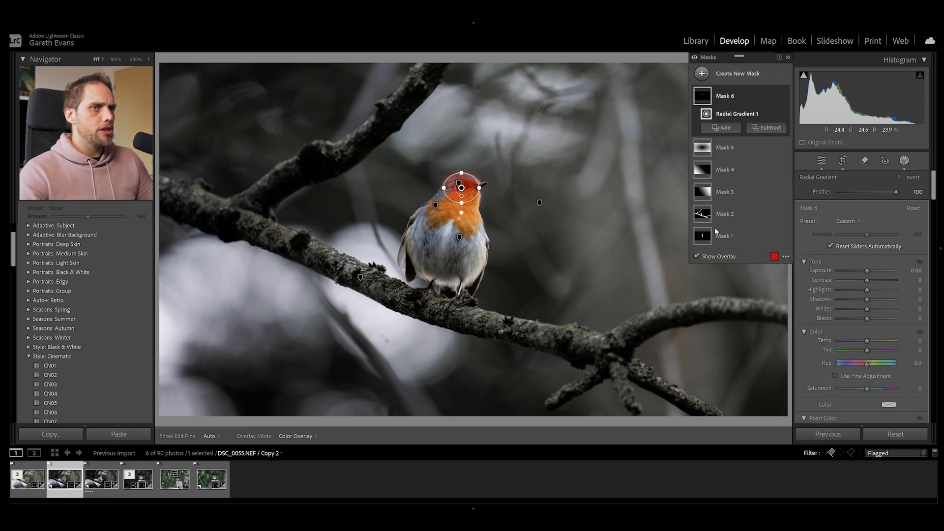
Step: Drag a small radial gradient ellipse over the robin's head
left_click_drag(867, 271, 871, 270)
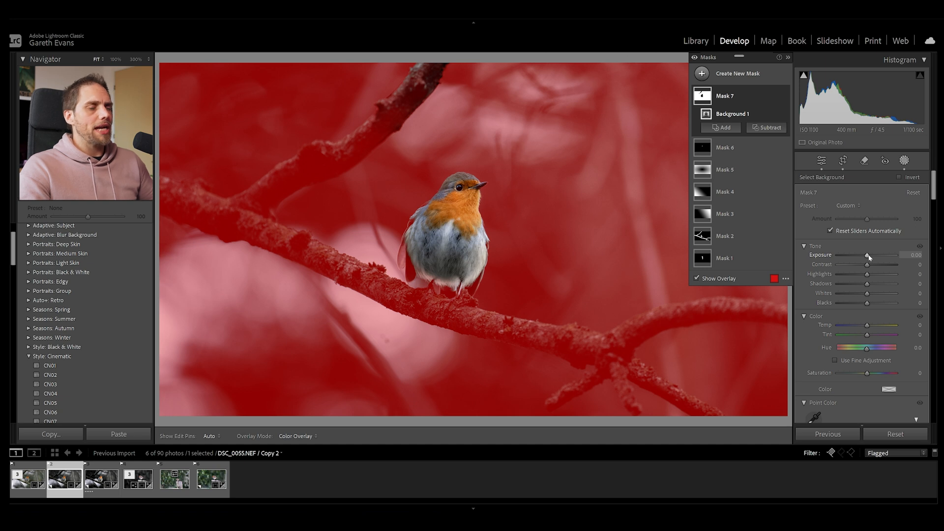
Step: Set background mask Exposure -0.19, Contrast 16, Blacks -4, then global Whites to +13
left_click_drag(869, 255, 866, 255)
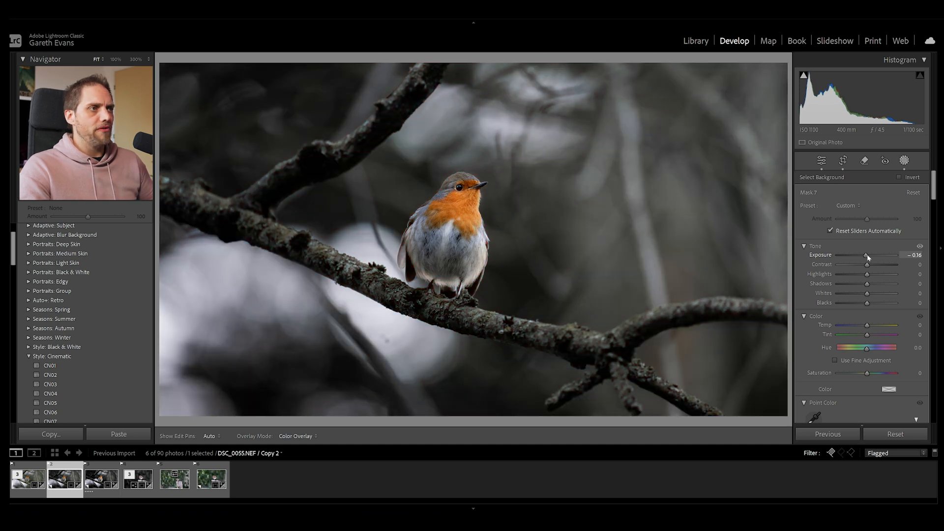
left_click_drag(868, 255, 867, 254)
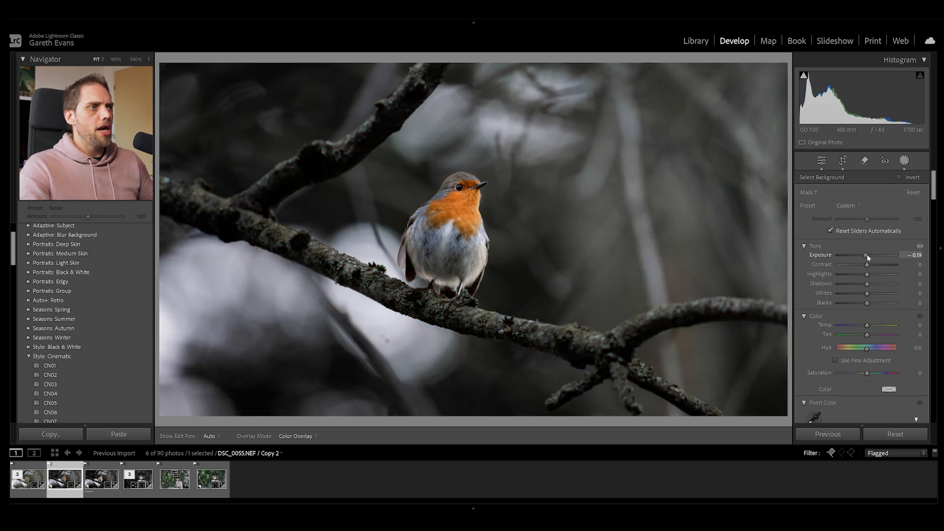
left_click_drag(866, 264, 873, 264)
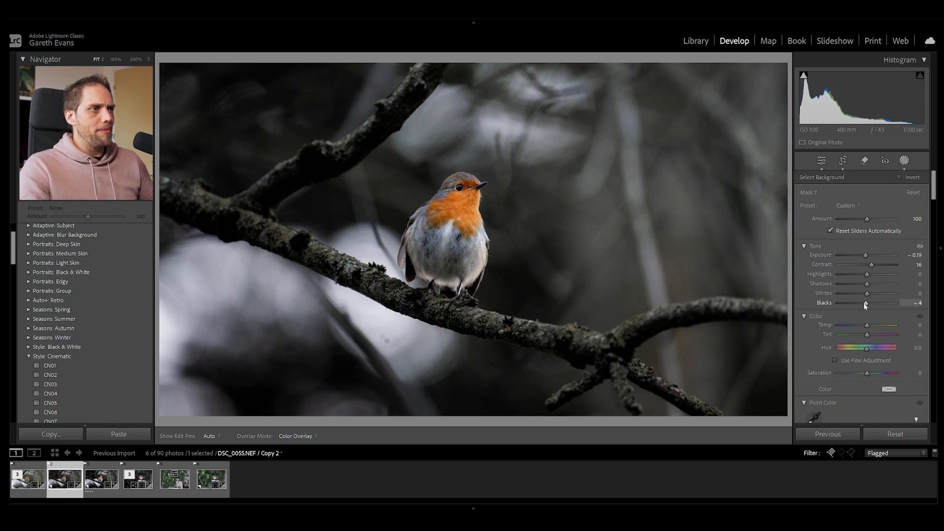
left_click(821, 160)
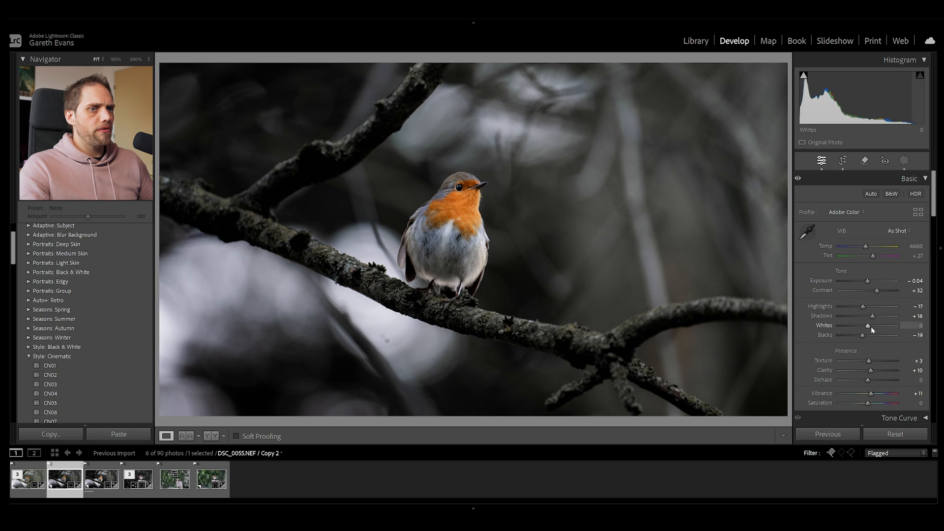
left_click_drag(869, 325, 877, 325)
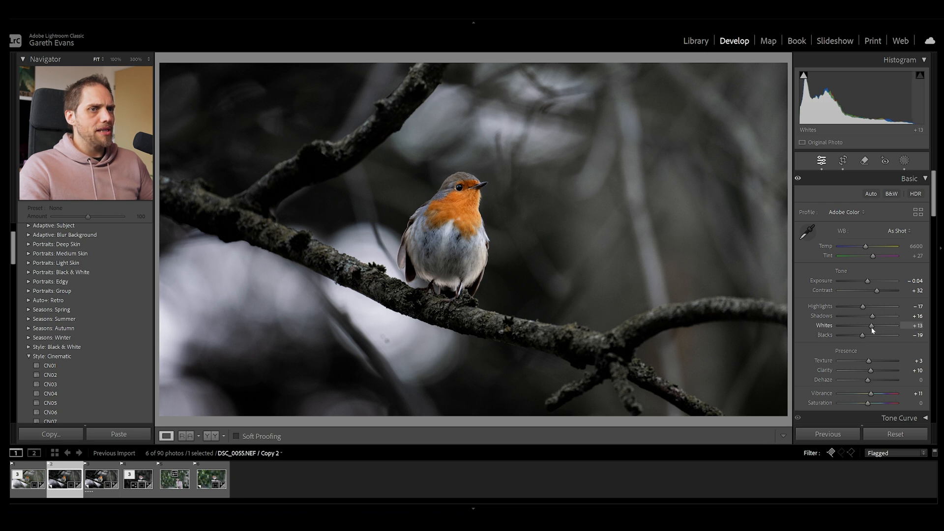